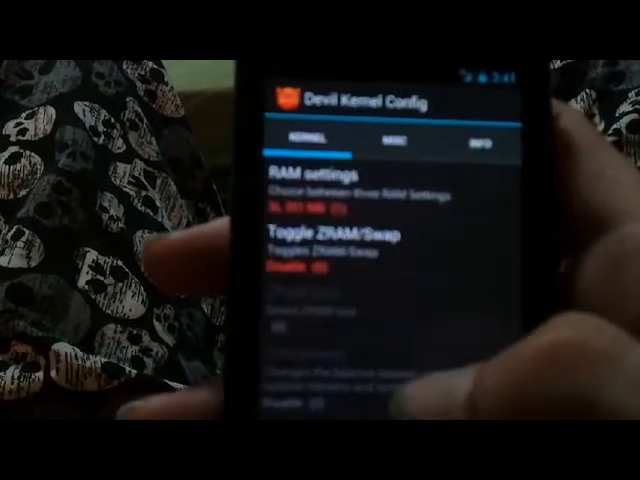
Scroll the Kernel tab past RAM and ZRAM/Swap to reach Deep Idle, Bluetooth kill and vibration.
{"action": "scroll", "scroll_direction": "down", "scroll_amount": 3}
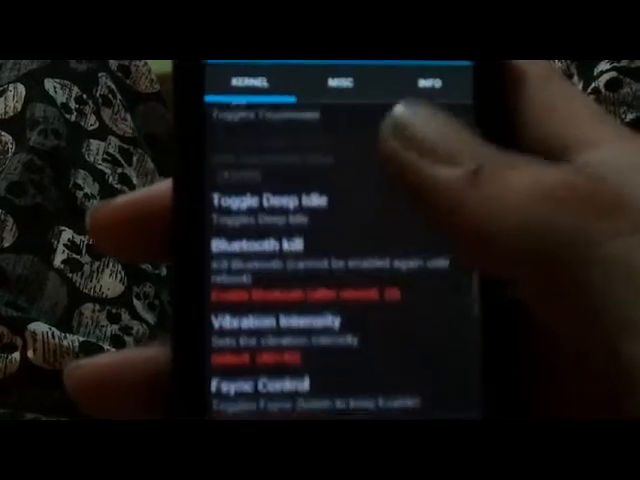
{"action": "left_click", "coordinate": [277, 323]}
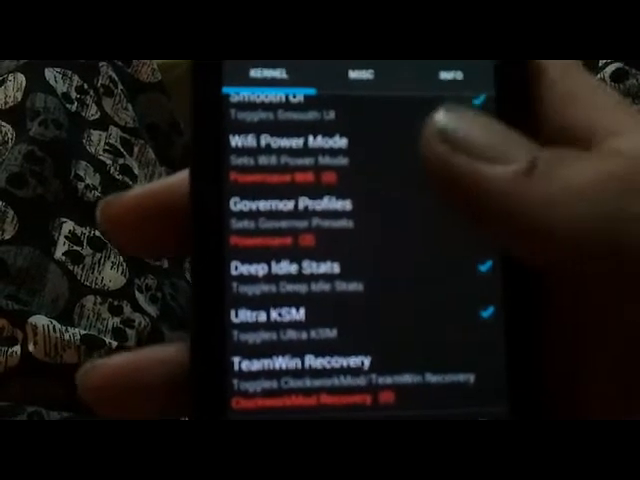
Move further down to the Wifi Power Mode, Governor Profiles and Recovery entries.
{"action": "left_click", "coordinate": [300, 220]}
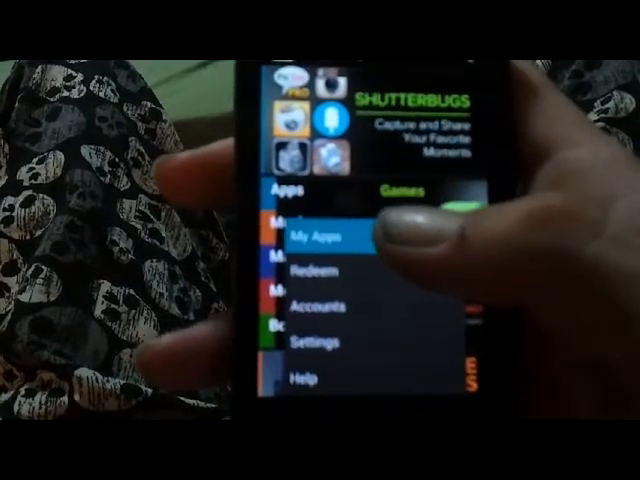
Show the Play Store menu with My Apps, Redeem, Accounts, Settings and Help.
{"action": "left_click", "coordinate": [320, 237]}
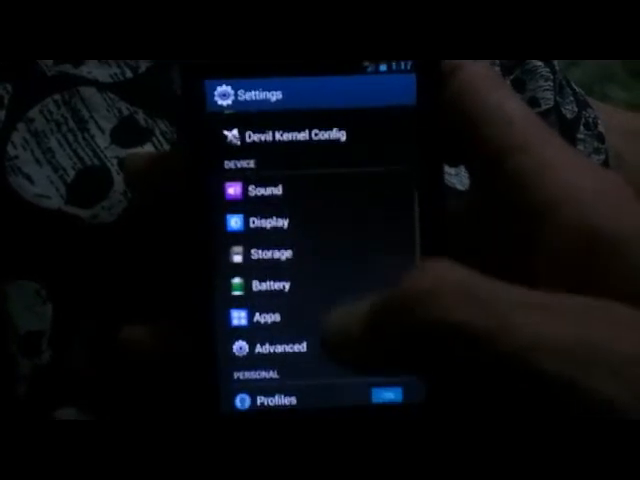
Scroll Settings down to Security, Language & input, Backup & reset, Accounts and Date & time.
{"action": "scroll", "scroll_direction": "down", "scroll_amount": 3}
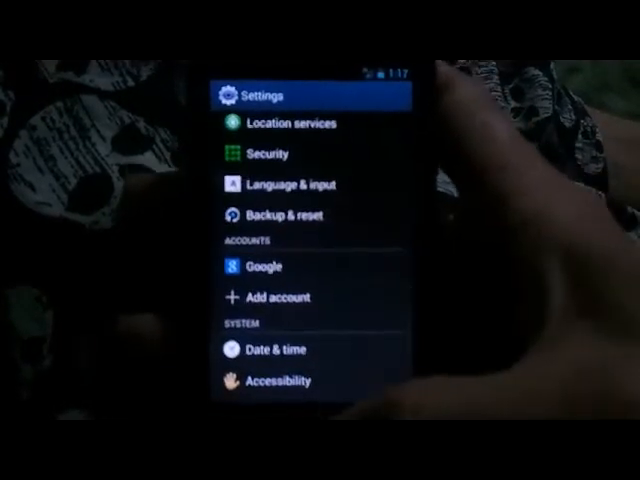